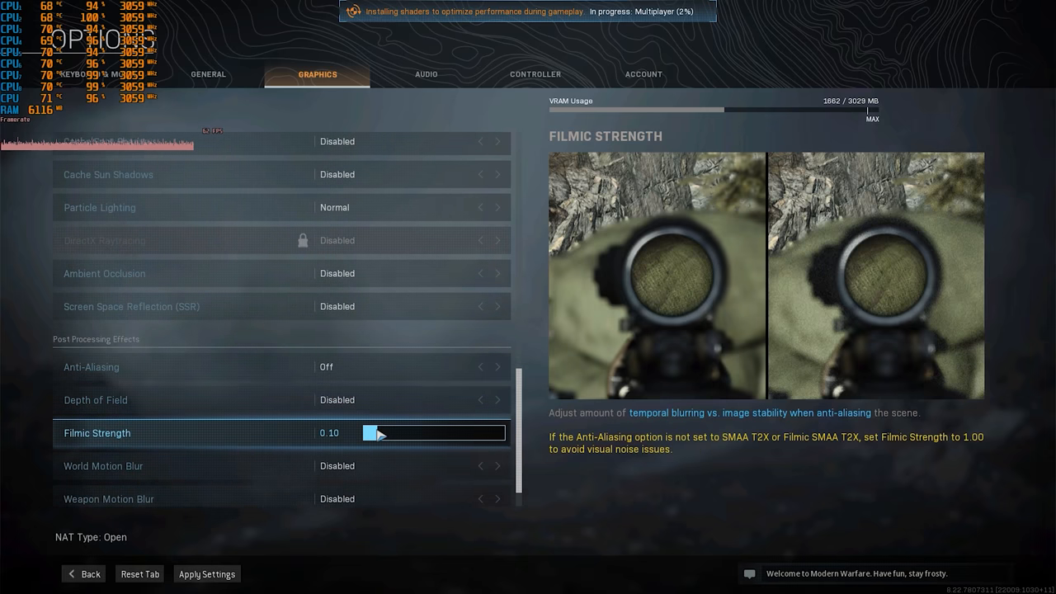
Step: Drag Filmic Strength to 0.00, leave Weapon Motion Blur Disabled, and apply the graphics settings
drag(387, 432, 495, 433)
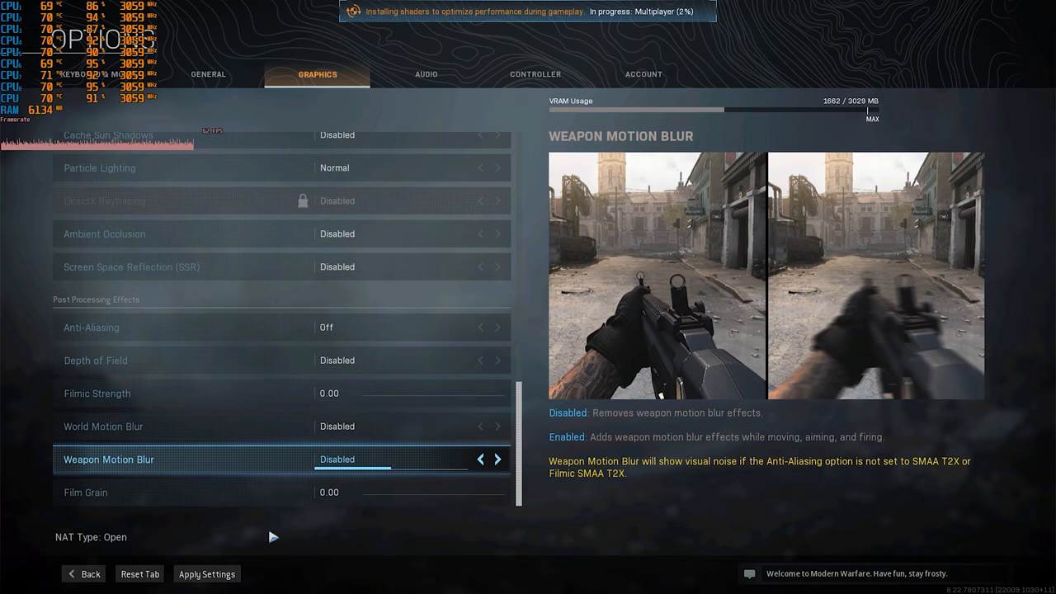
click(206, 573)
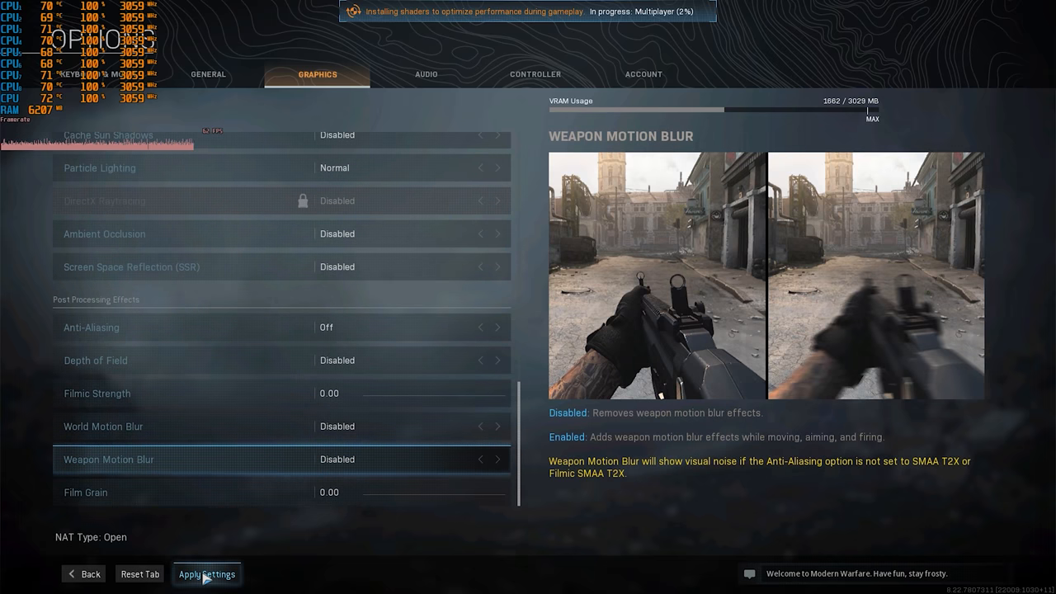
click(206, 574)
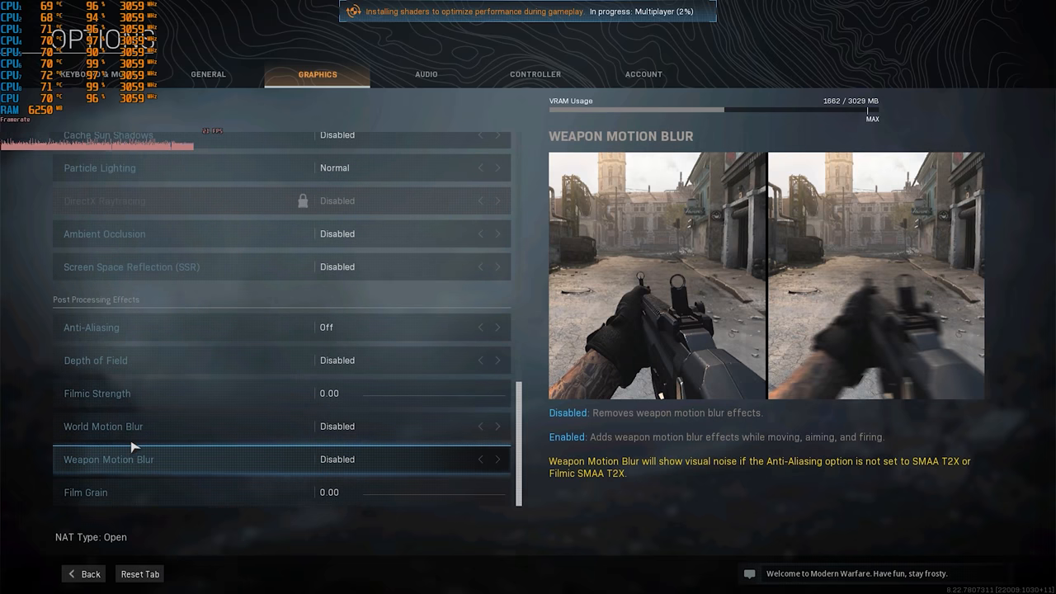